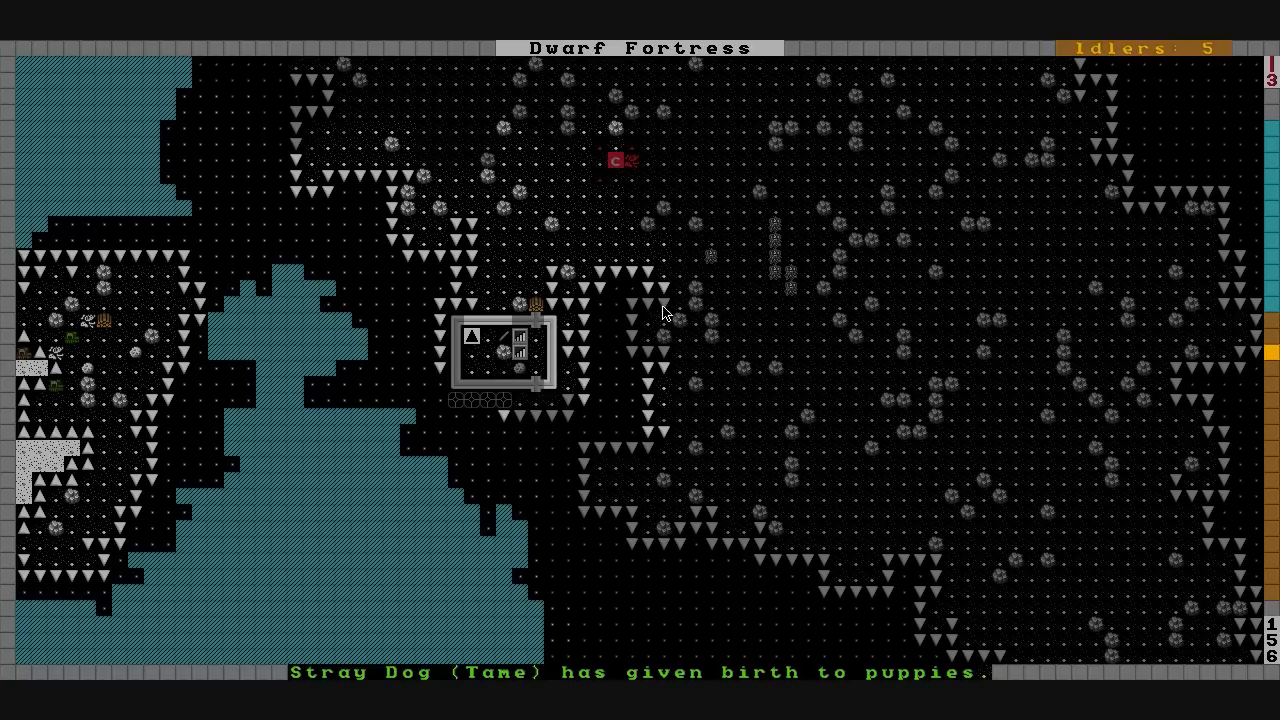
pyautogui.moveTo(758, 260)
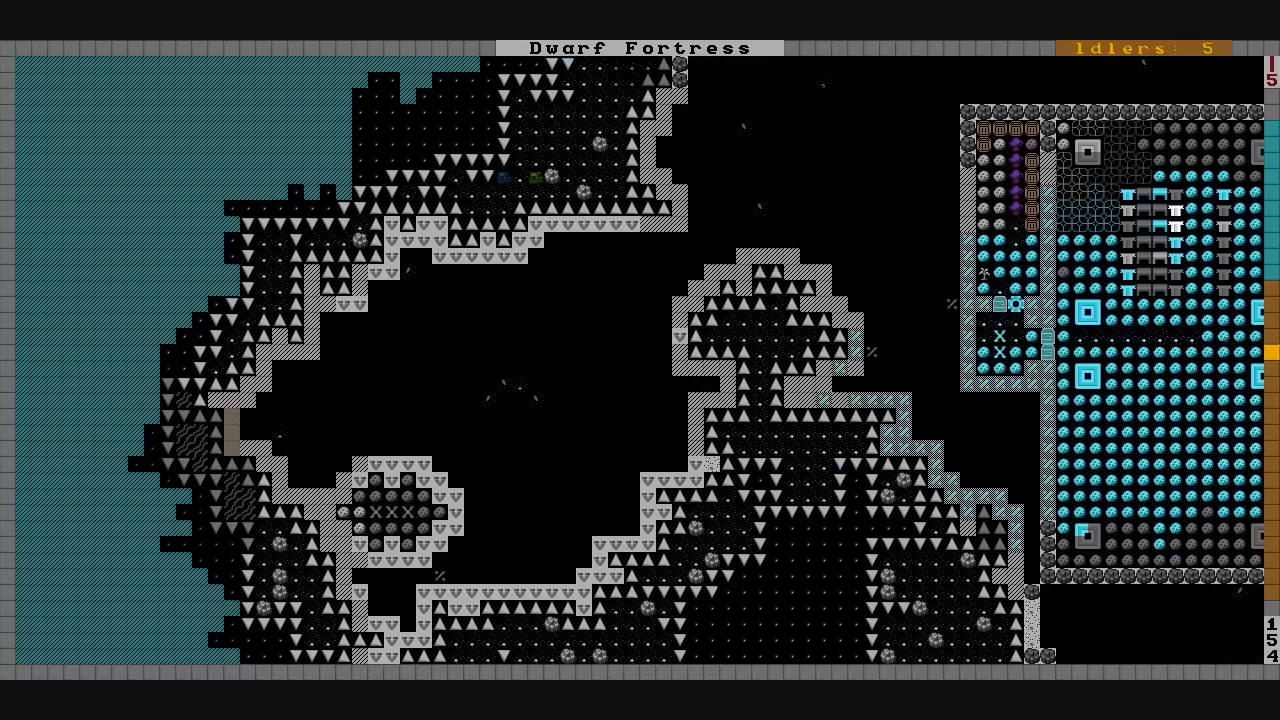
pyautogui.moveTo(334, 448)
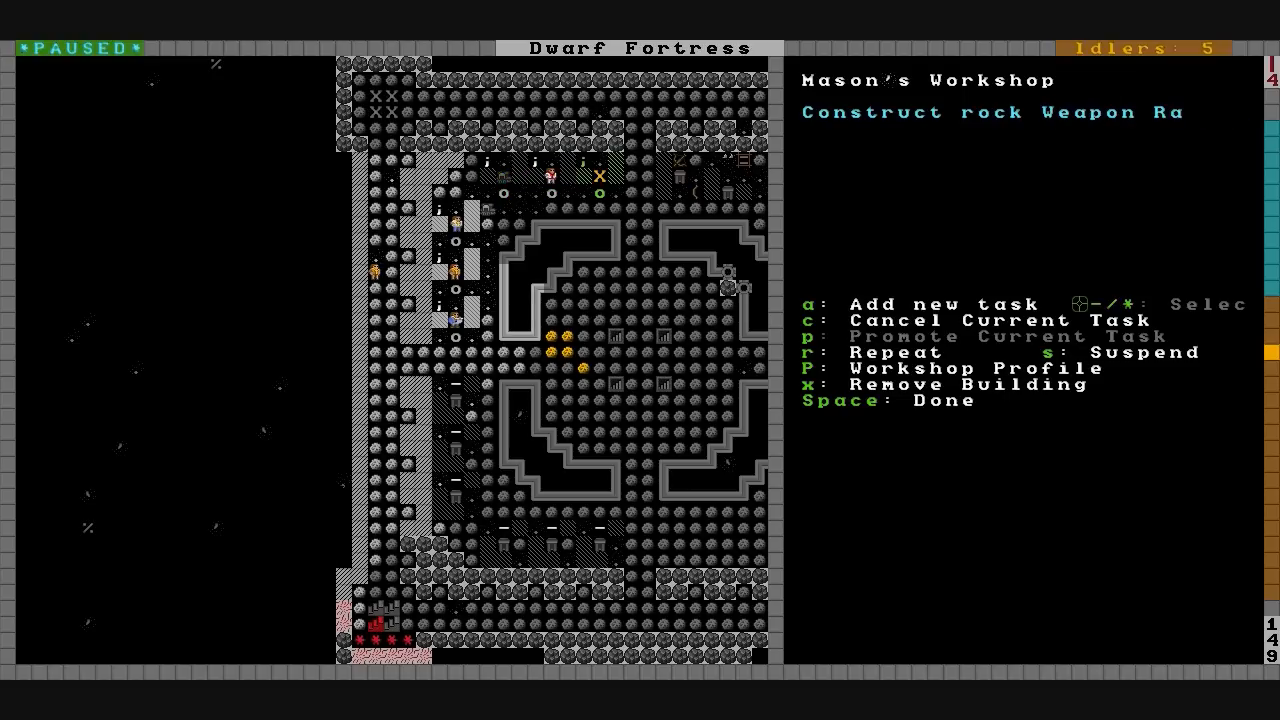
# Close the Mason's Workshop task details after checking its rock-construction job.
pyautogui.press('a')
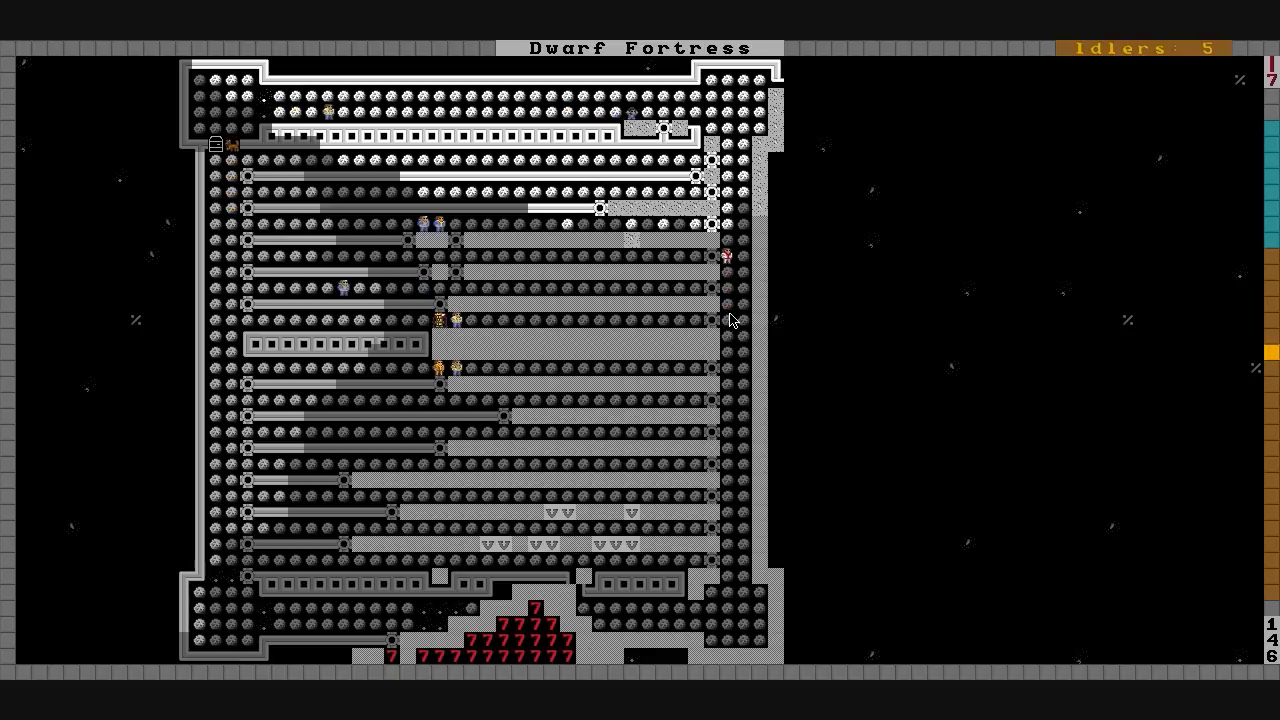
pyautogui.moveTo(616, 250)
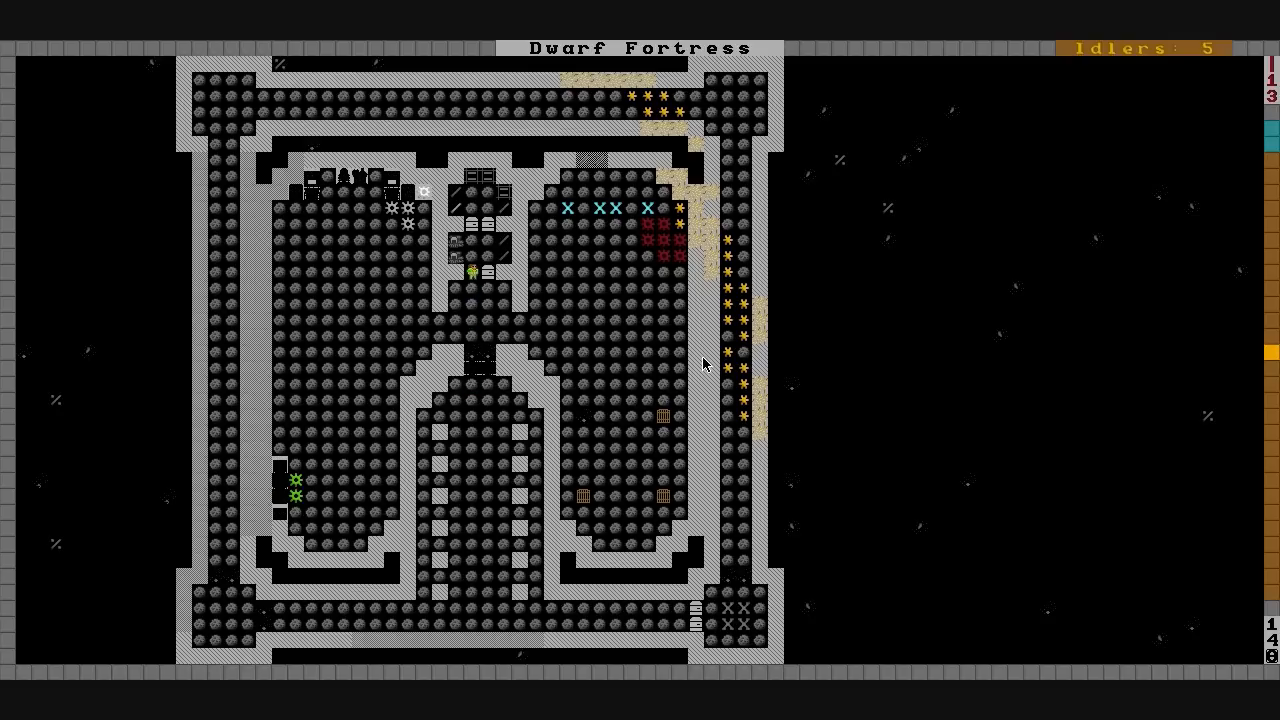
pyautogui.moveTo(484, 188)
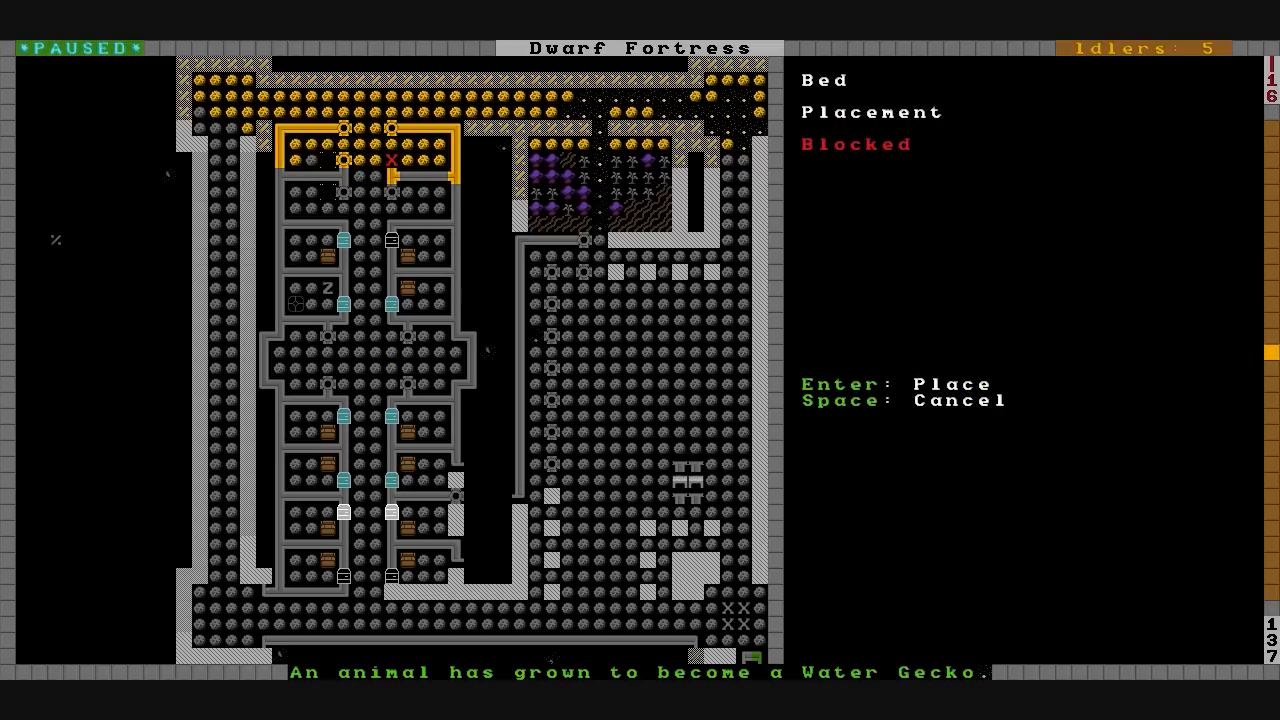
# Cancel placing the blocked bed and then the door on the bedroom level.
pyautogui.press('Enter')
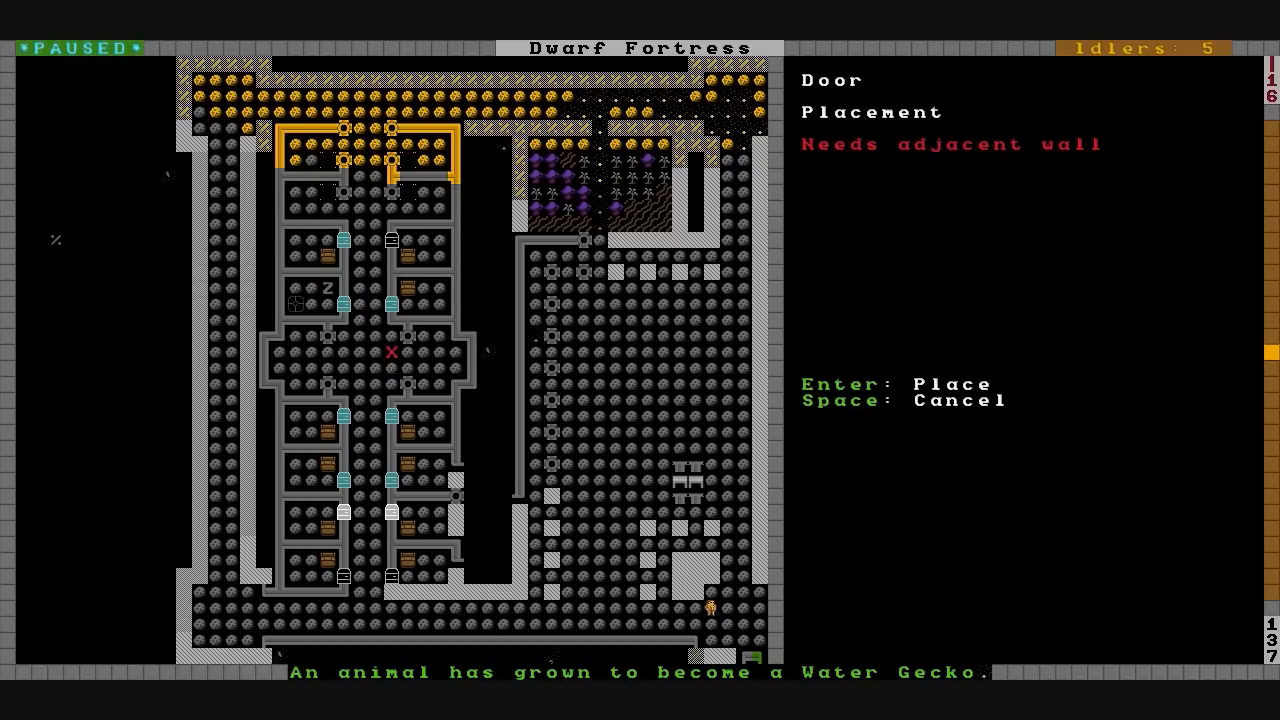
pyautogui.press('Enter')
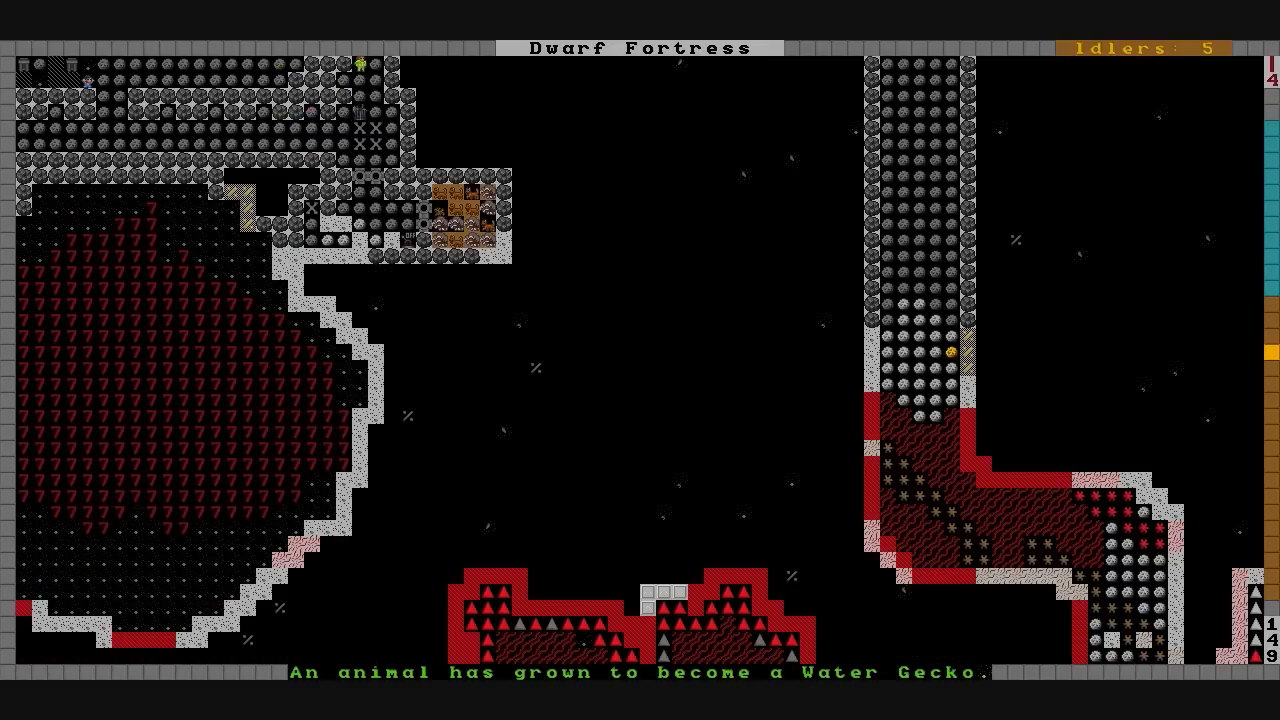
# Bring up the dig designation options over the cavern level.
pyautogui.press('d')
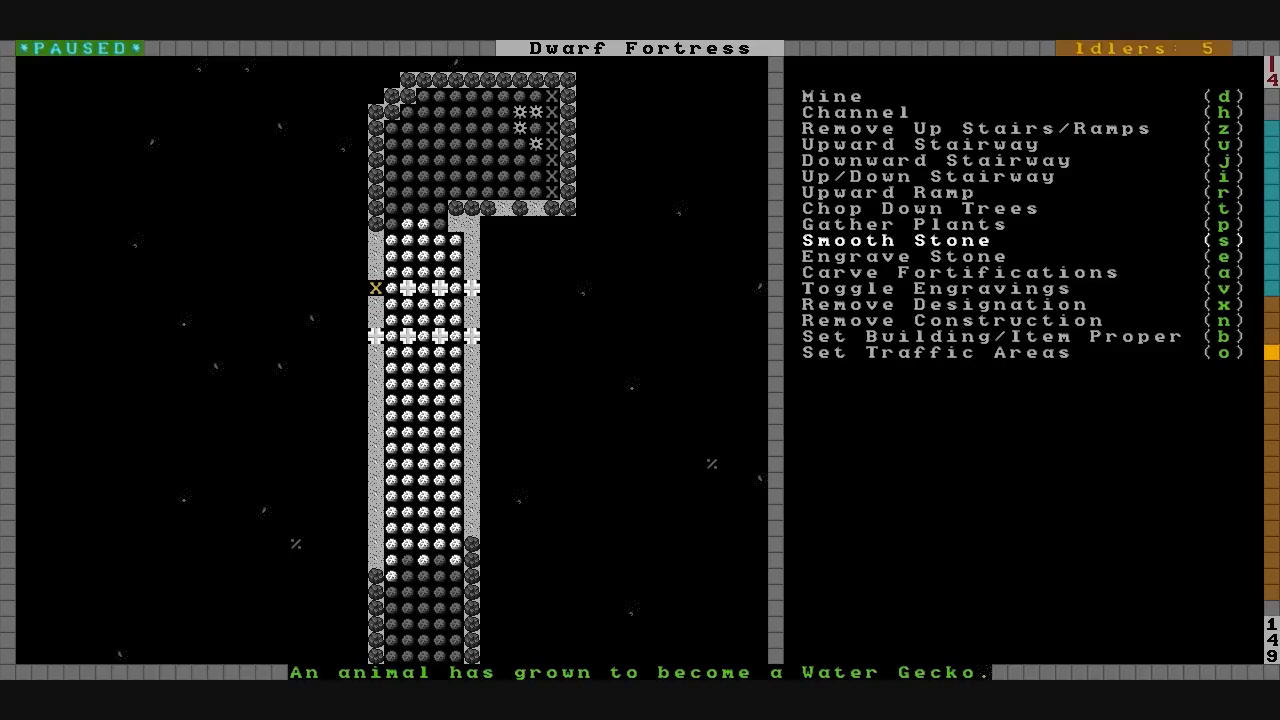
# Leave the designations list after looking over the smoothed shaft.
pyautogui.press('Escape')
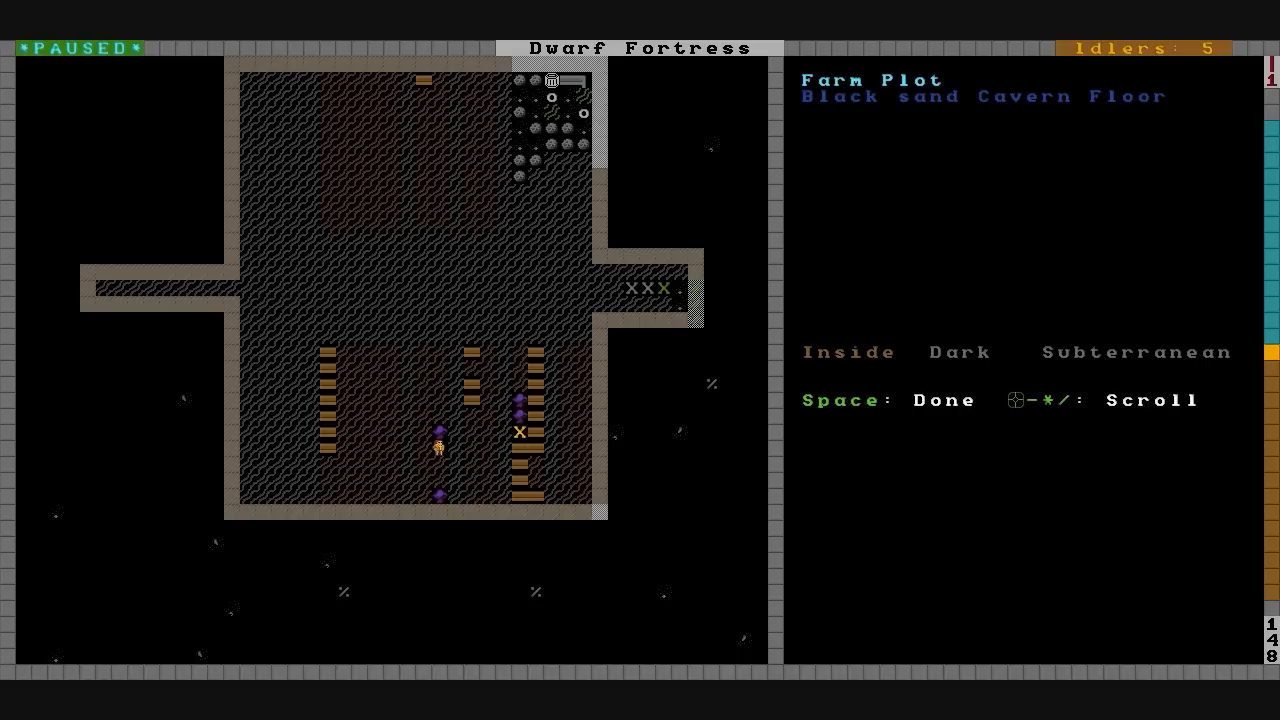
# Finish inspecting the underground Farm Plot and Still and close the tile details.
pyautogui.scroll(-3)
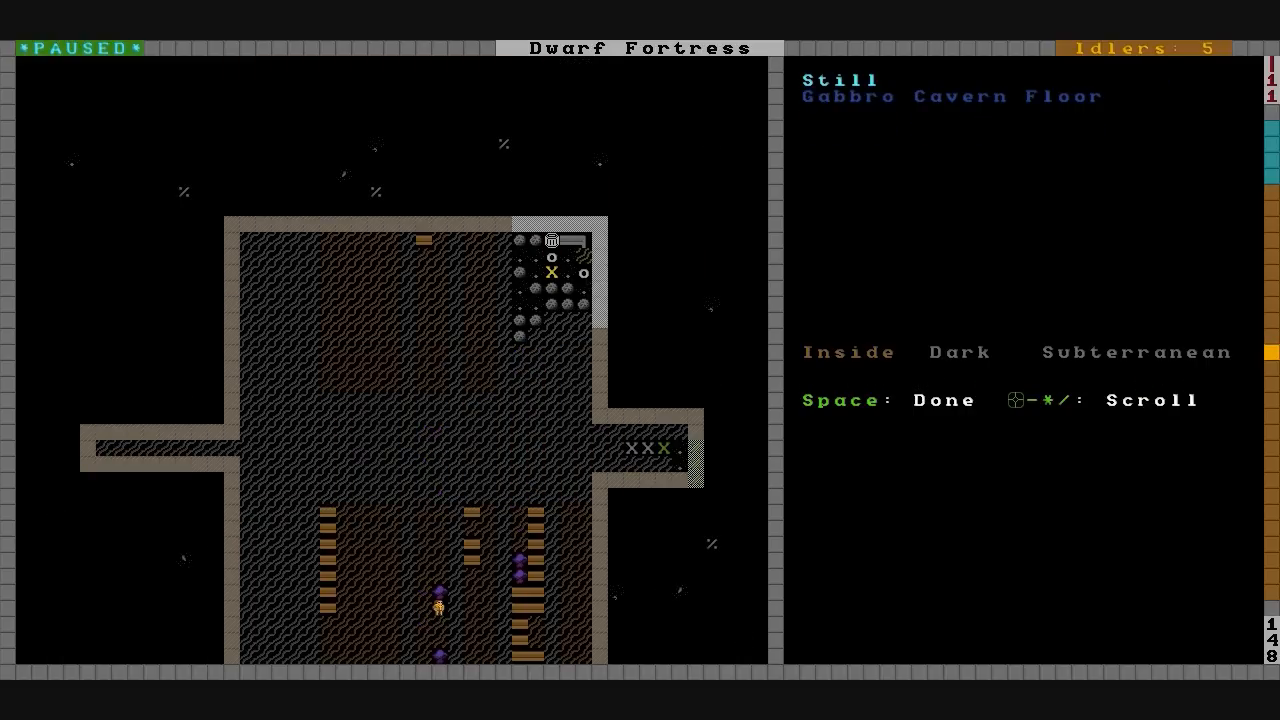
pyautogui.press('space')
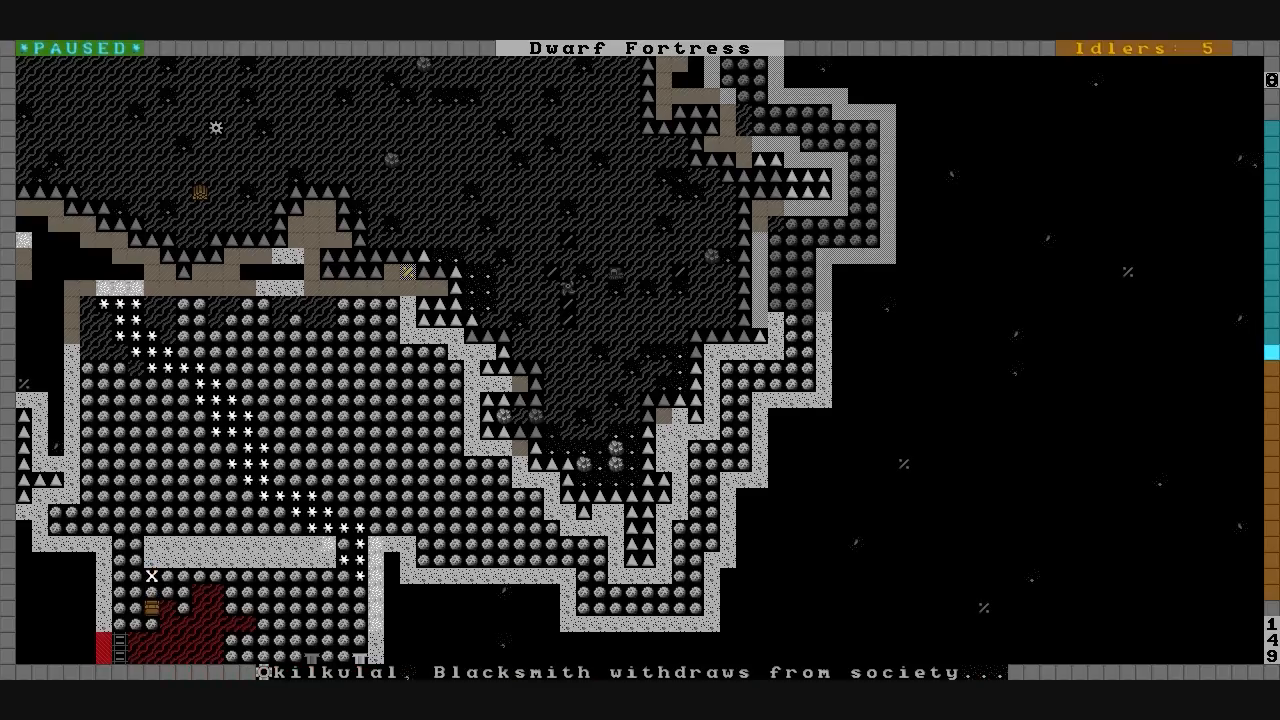
# Move the view down from the surface hall to the sealed vault level and resume.
pyautogui.scroll(3)
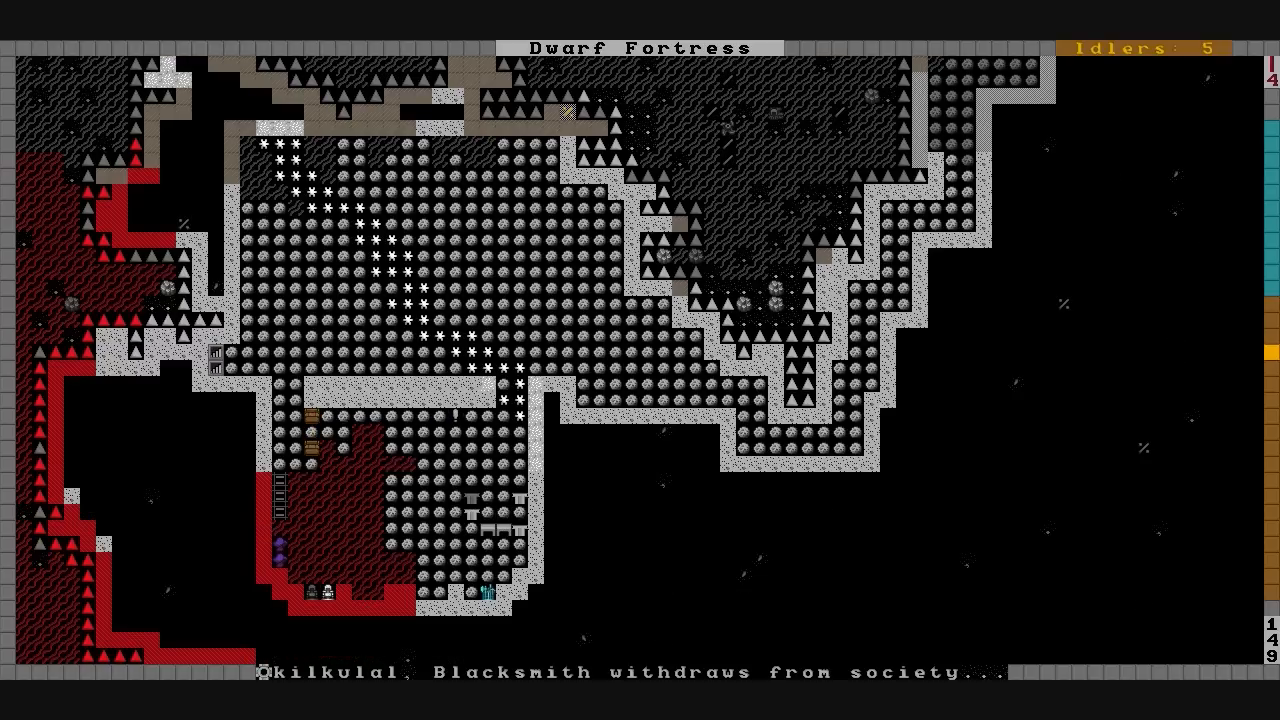
pyautogui.scroll(-3)
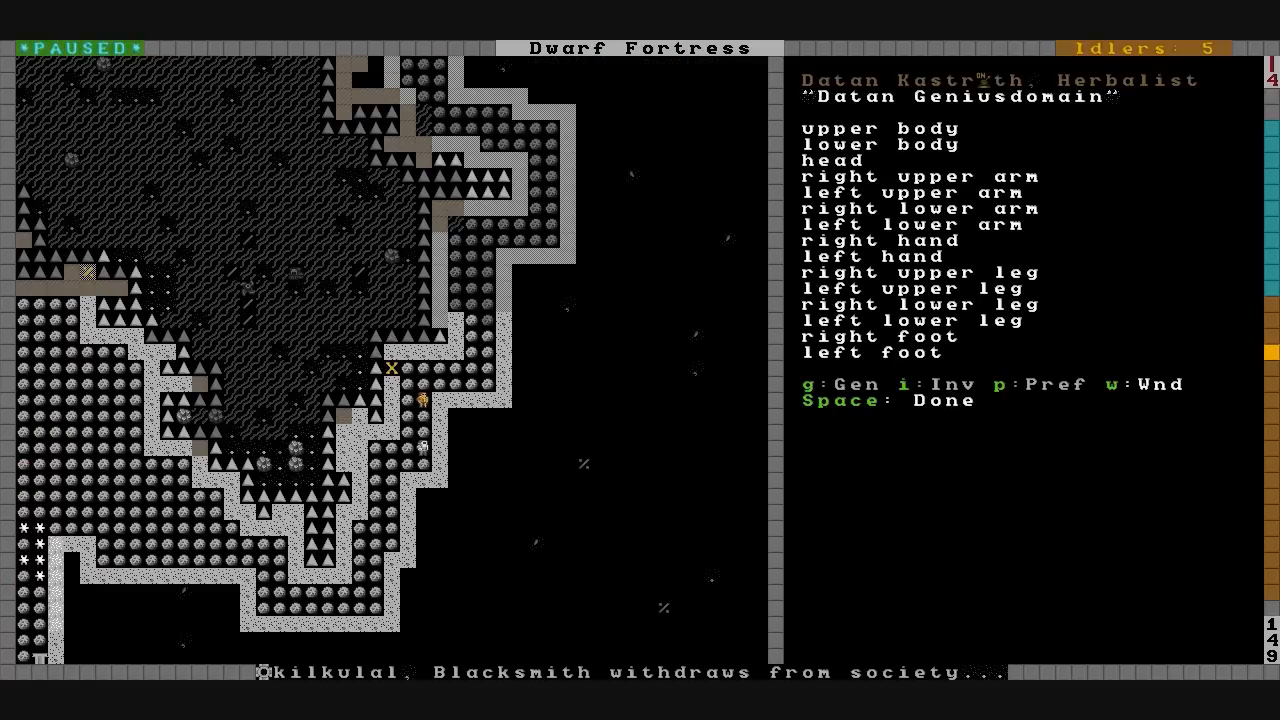
pyautogui.press('Space')
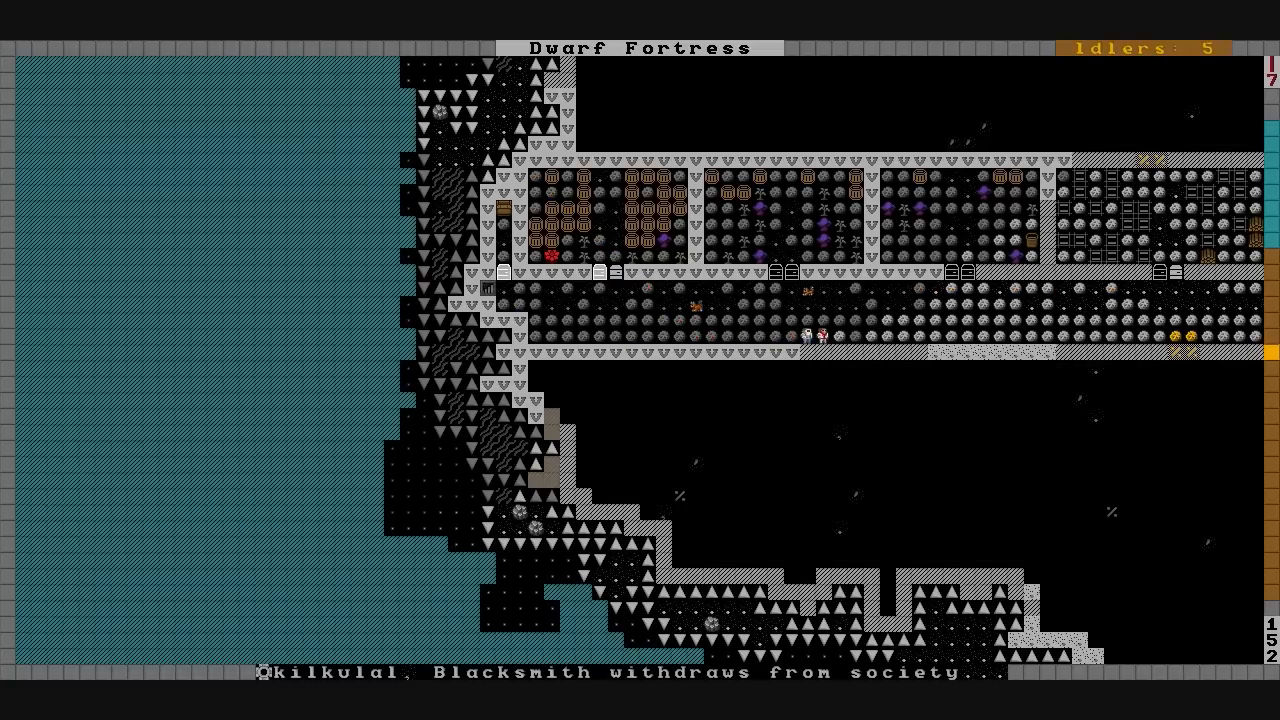
pyautogui.hscroll(3)
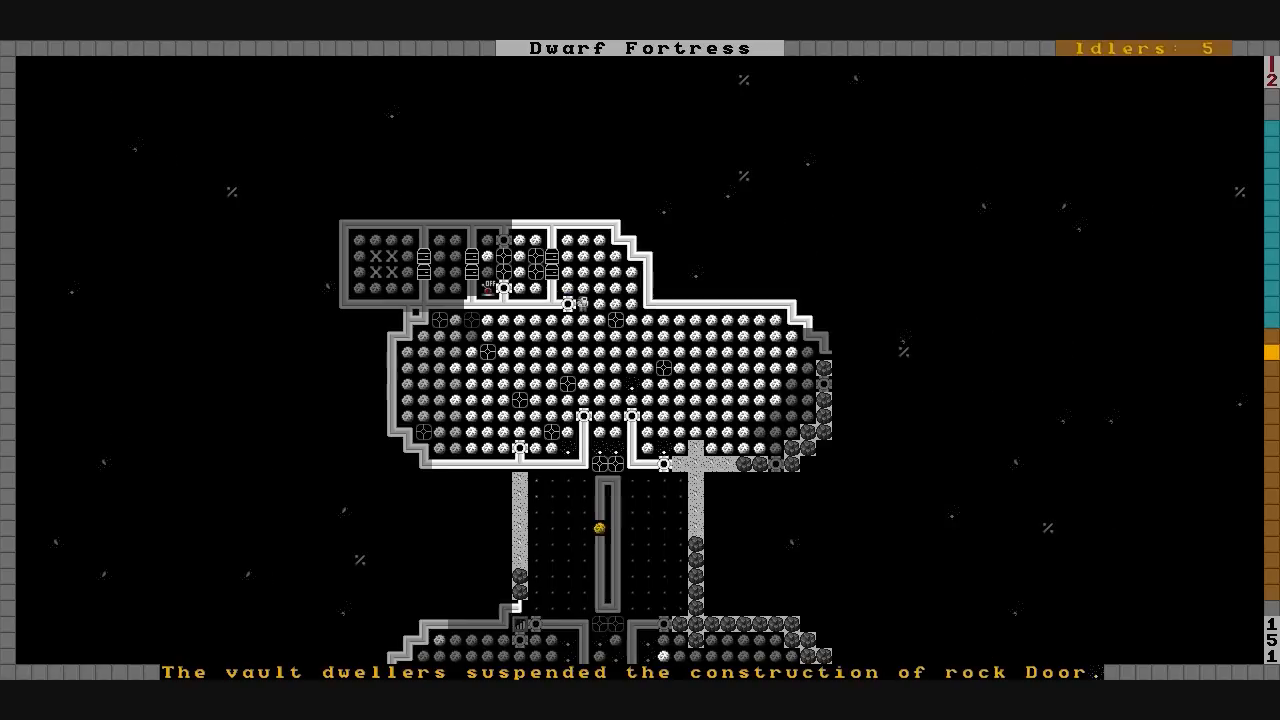
# Resume the game on the twin-chamber vault level so the dwellers keep working.
pyautogui.scroll(-3)
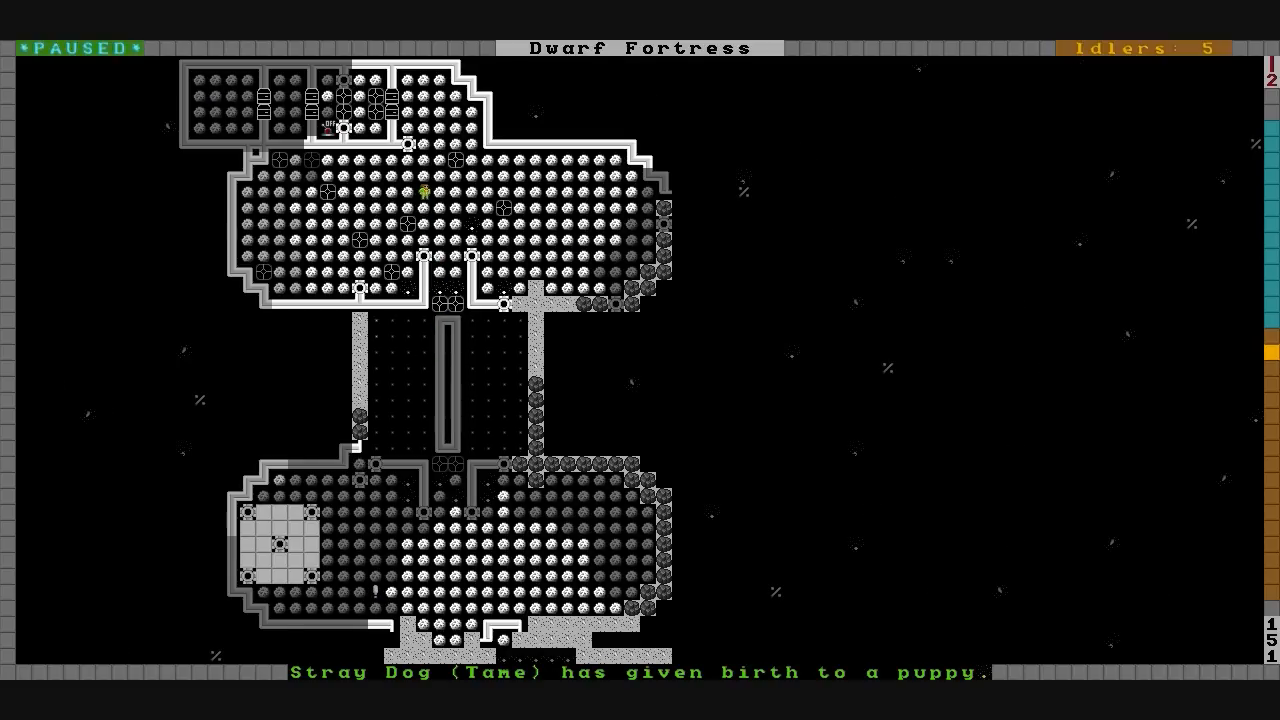
pyautogui.press('i')
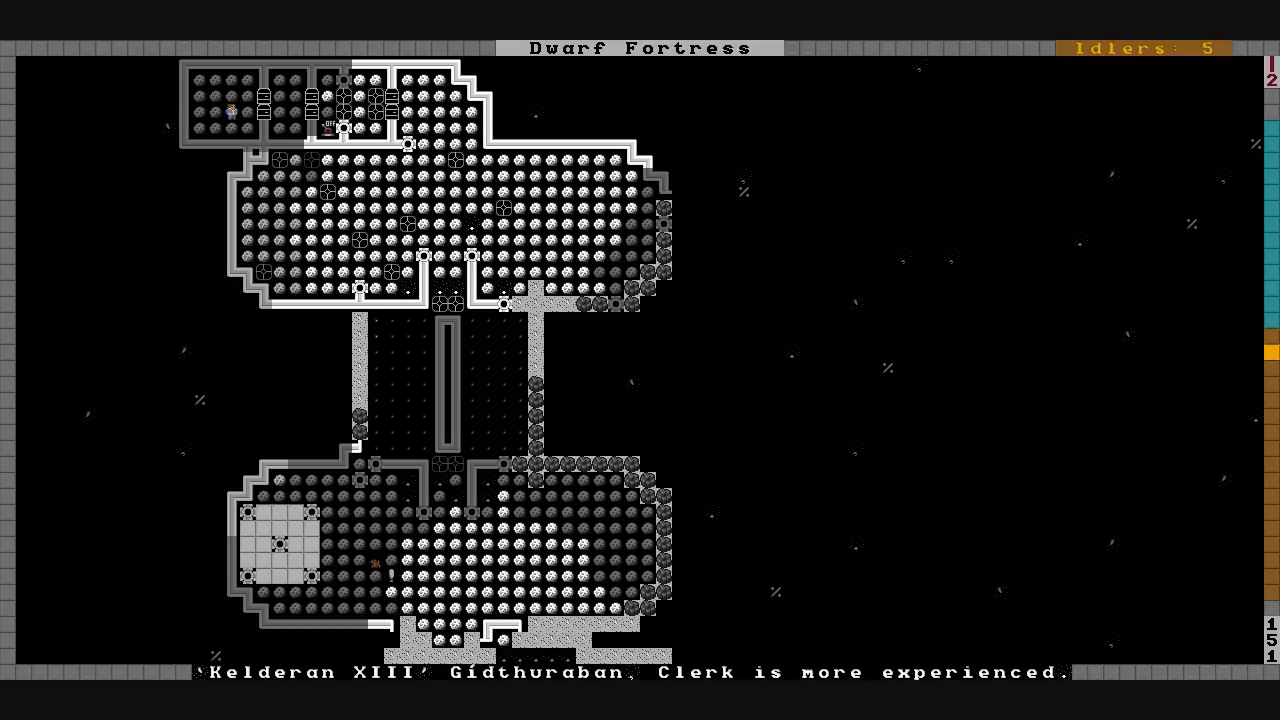
# Climb the view from the vault up to the boulder-strewn surface level.
pyautogui.press('space')
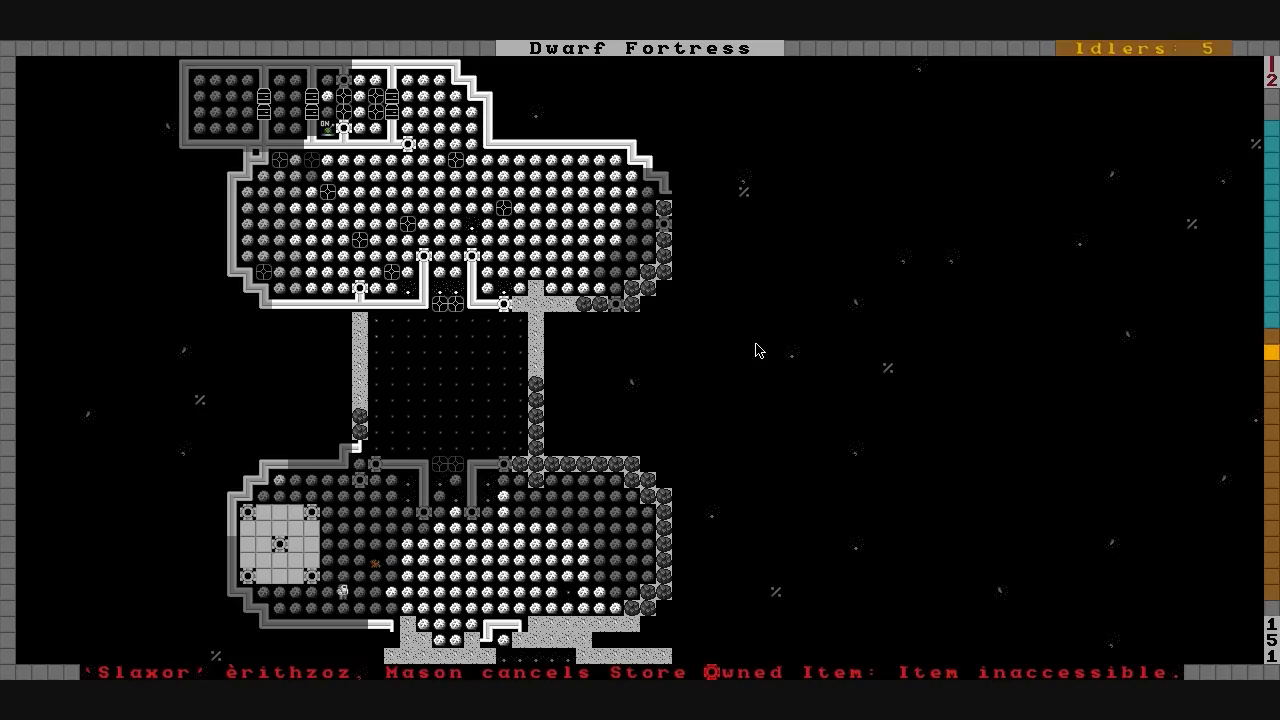
pyautogui.scroll(-3)
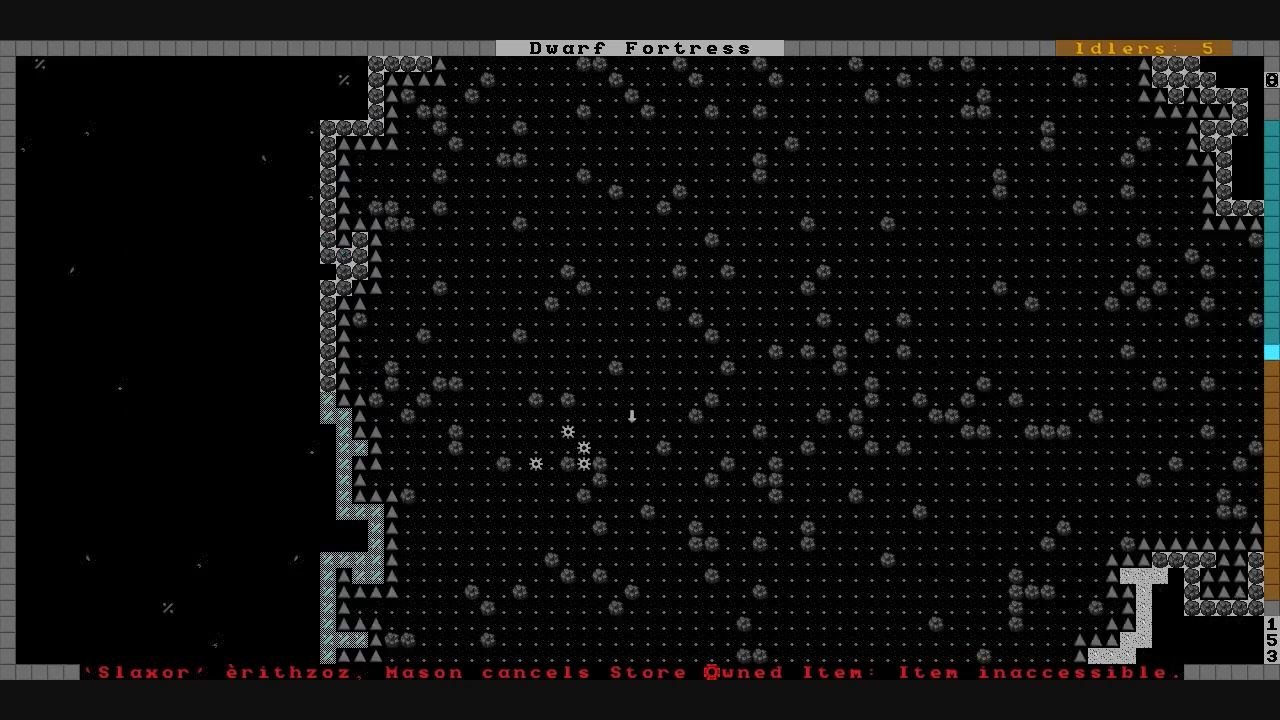
# Shift the surface view to the open level bordered by water.
pyautogui.scroll(-3)
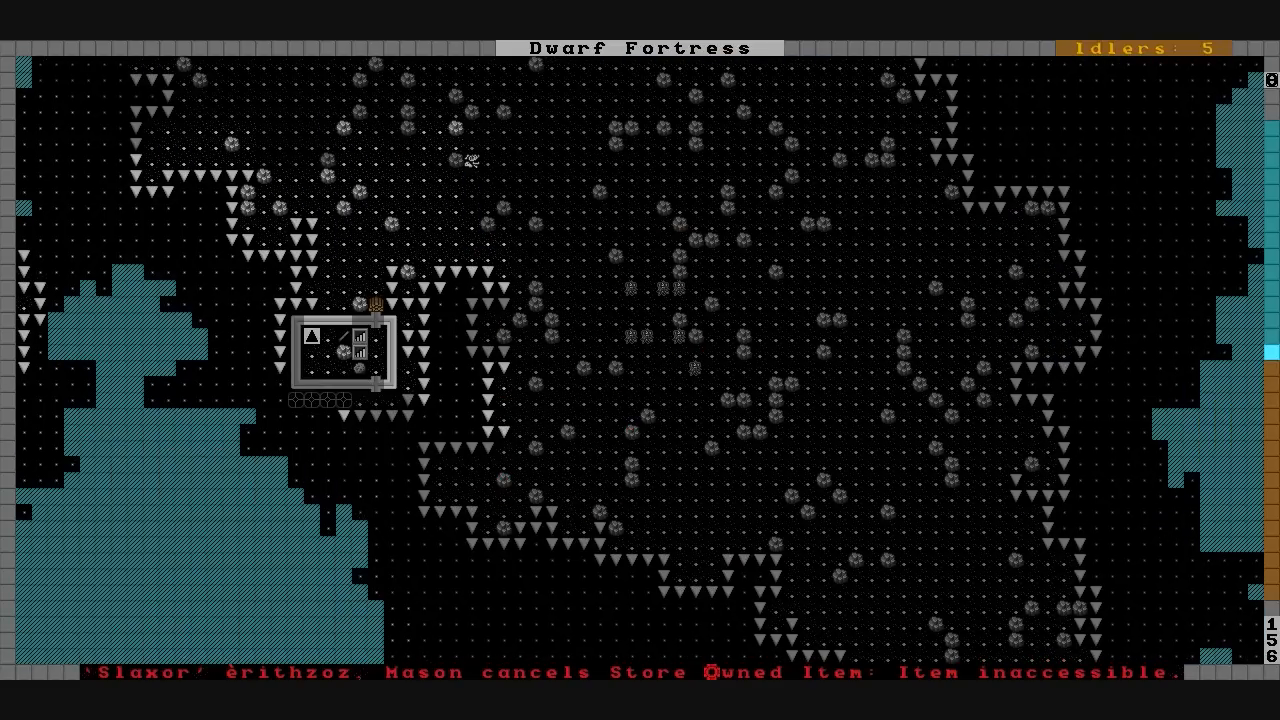
pyautogui.moveTo(504, 424)
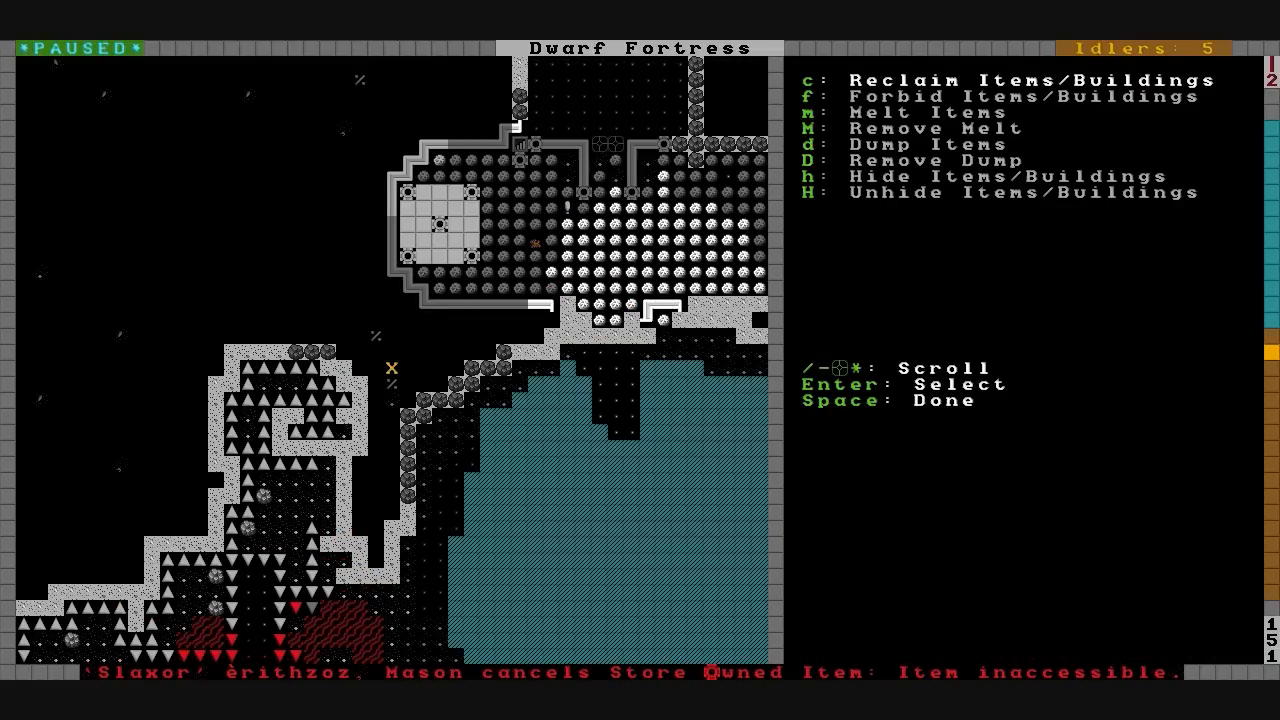
# Toggle the standing order from Stay Indoors to Can Go Out and leave the list.
pyautogui.press('Escape')
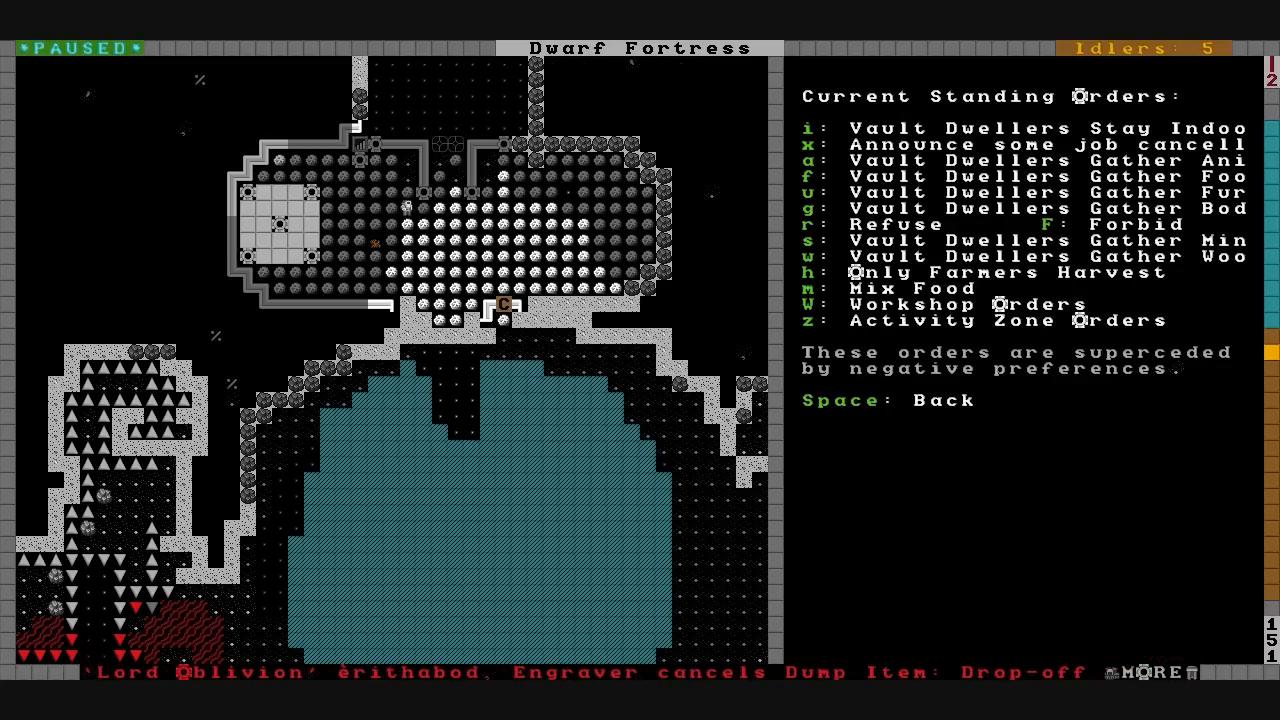
pyautogui.press('i')
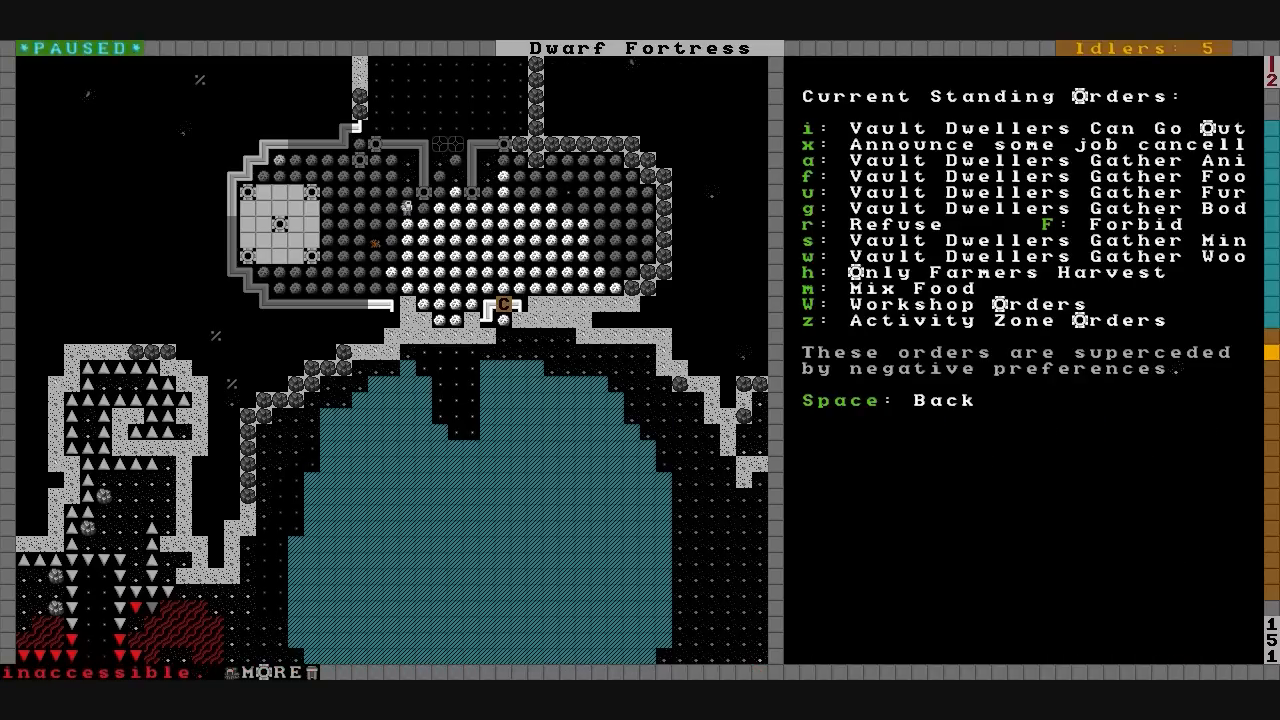
pyautogui.press('Space')
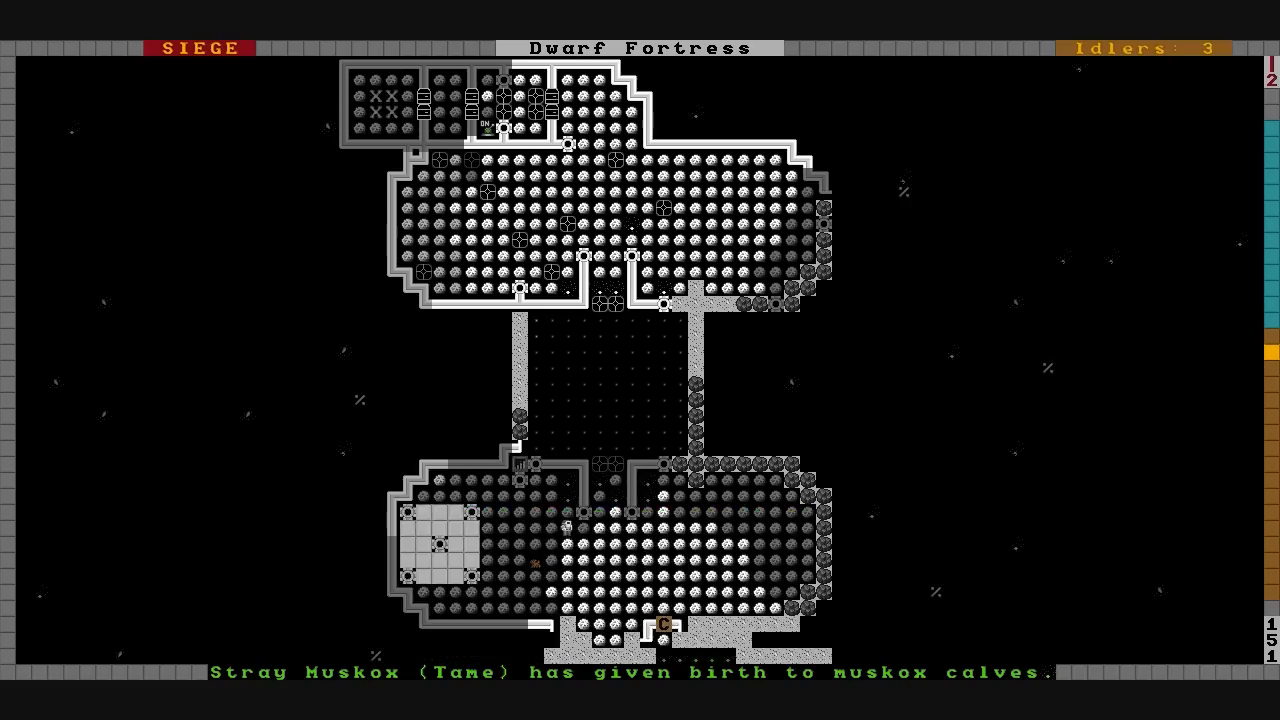
# Move the view over the vault and lake and bring up the designations menu (d).
pyautogui.scroll(-3)
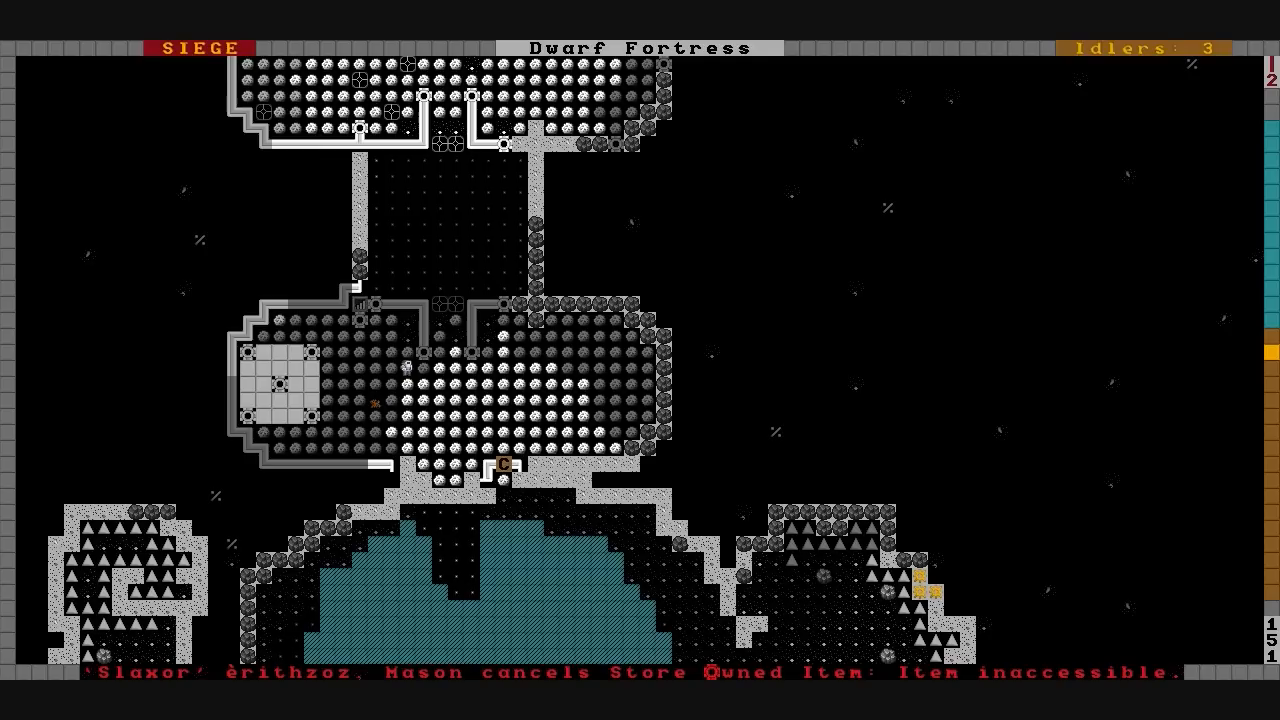
pyautogui.press('d')
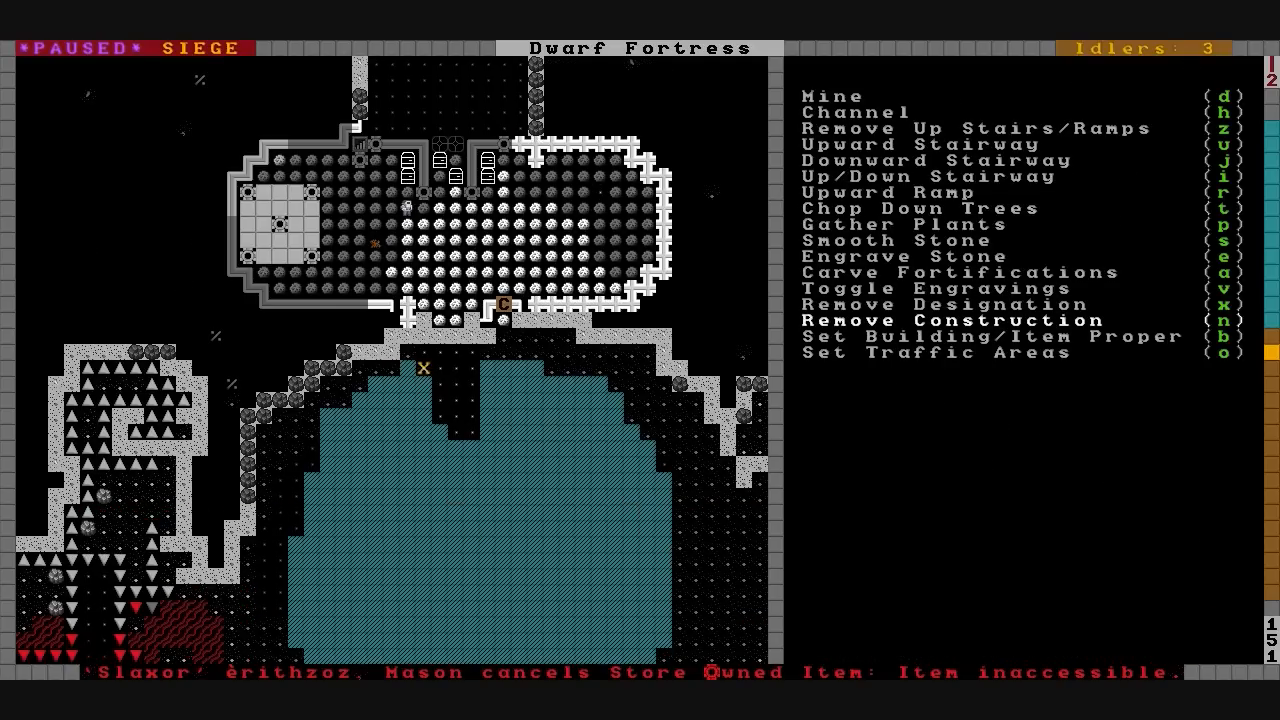